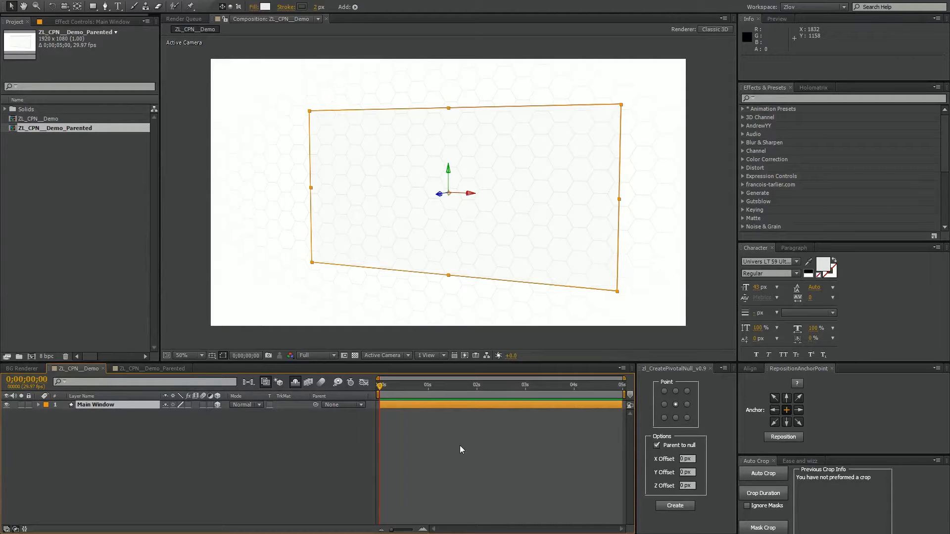
mouse_move(595, 413)
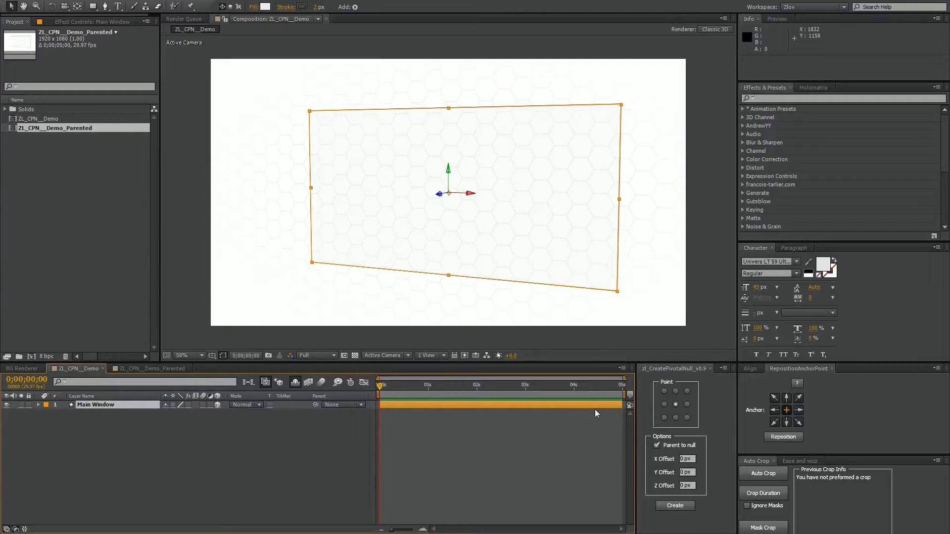
mouse_move(653, 417)
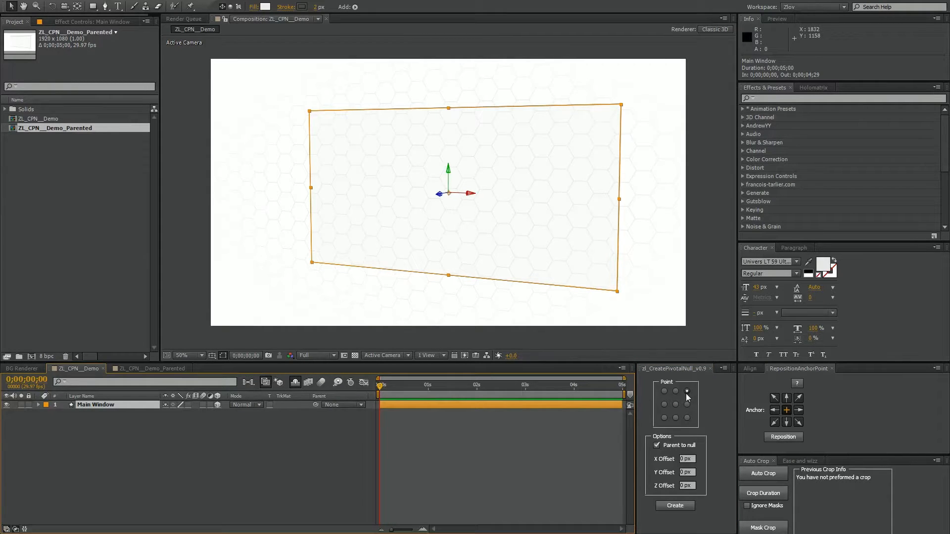
- Create a top-right corner null (Main Window - Null 4) with Main Window parented to it and its Position revealed
click(687, 390)
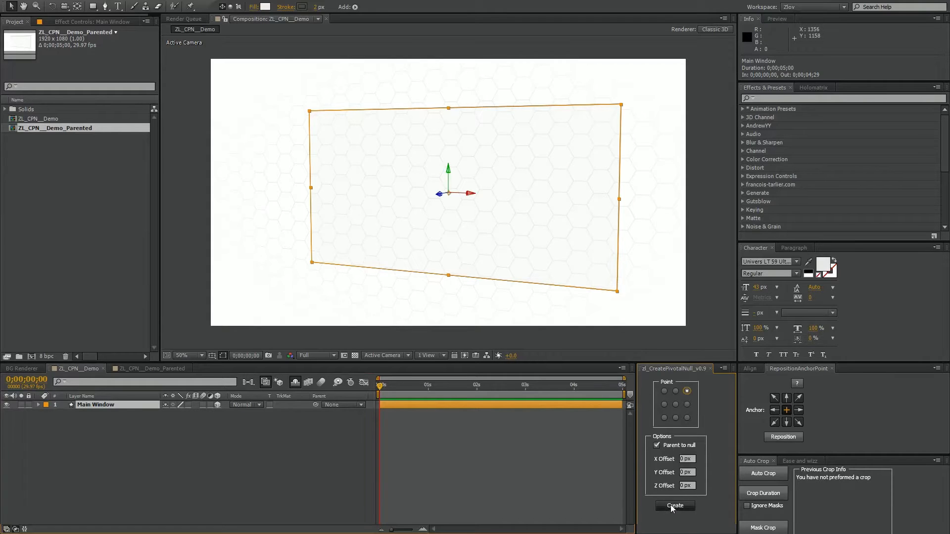
click(674, 506)
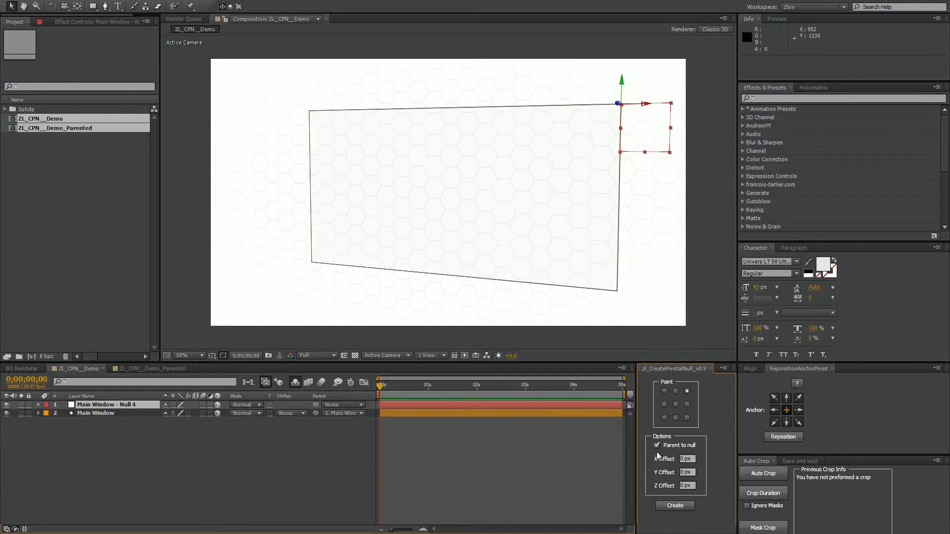
click(38, 405)
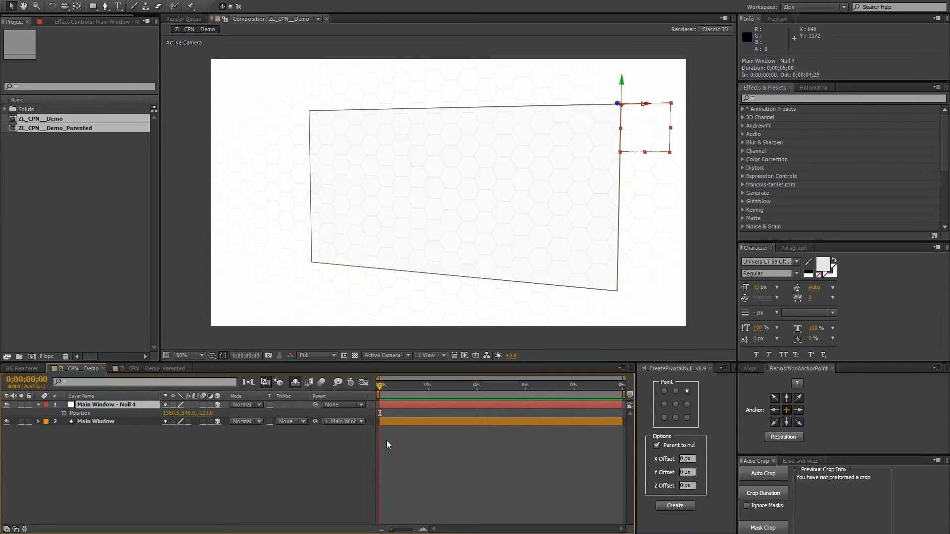
- Tilt Main Window in 3D, test a bottom-left null on it, then undo back to the lone unrotated layer
click(97, 422)
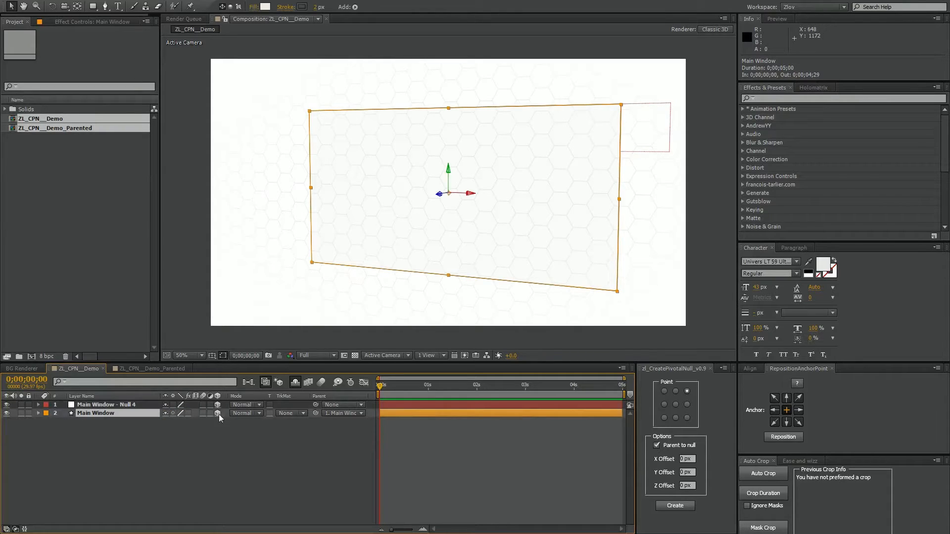
mouse_move(519, 257)
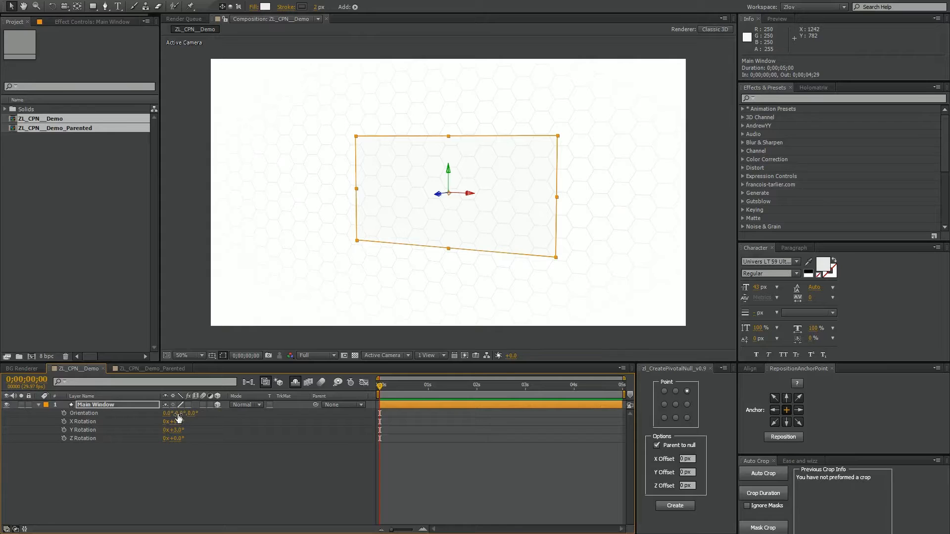
click(182, 413)
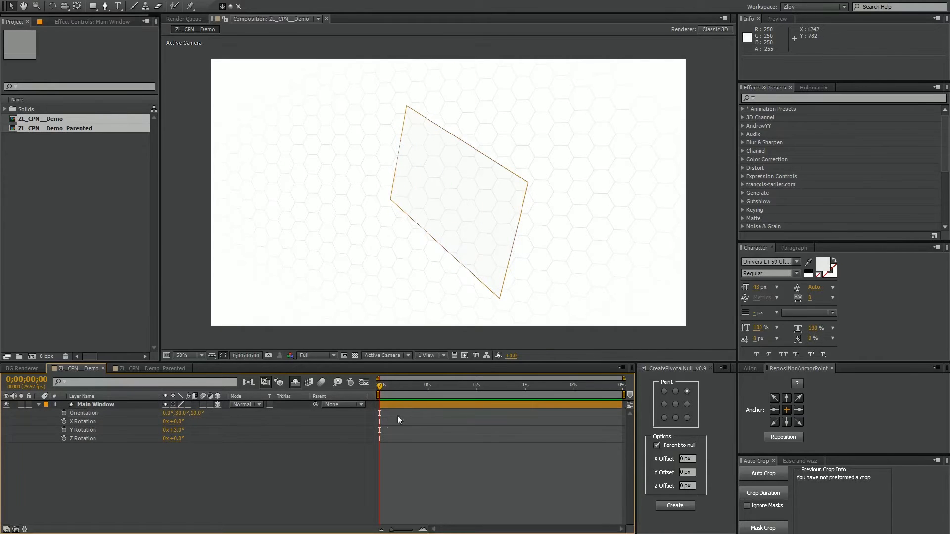
click(96, 404)
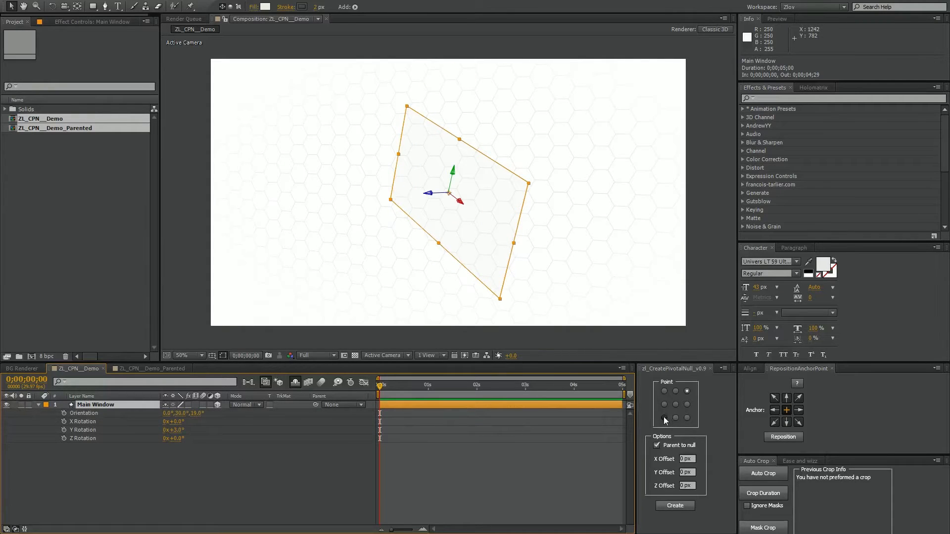
click(673, 506)
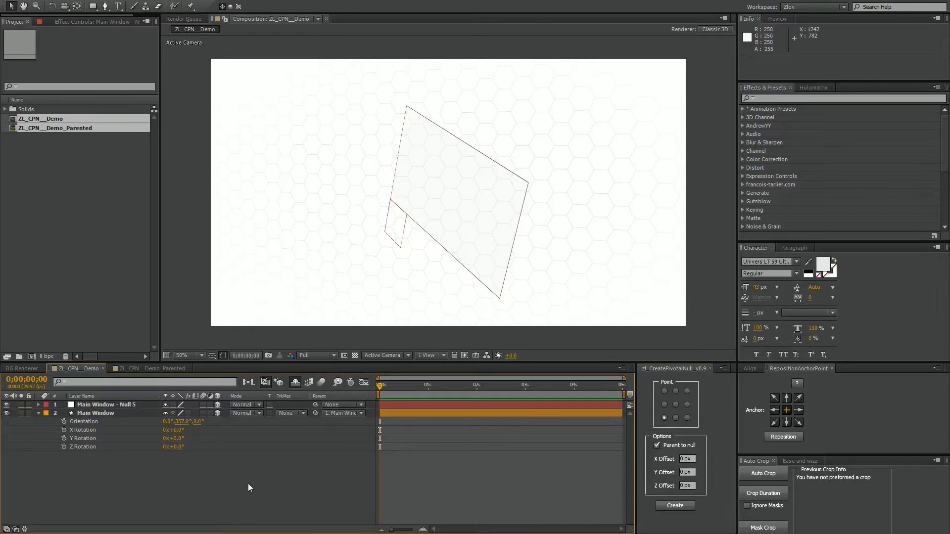
click(188, 412)
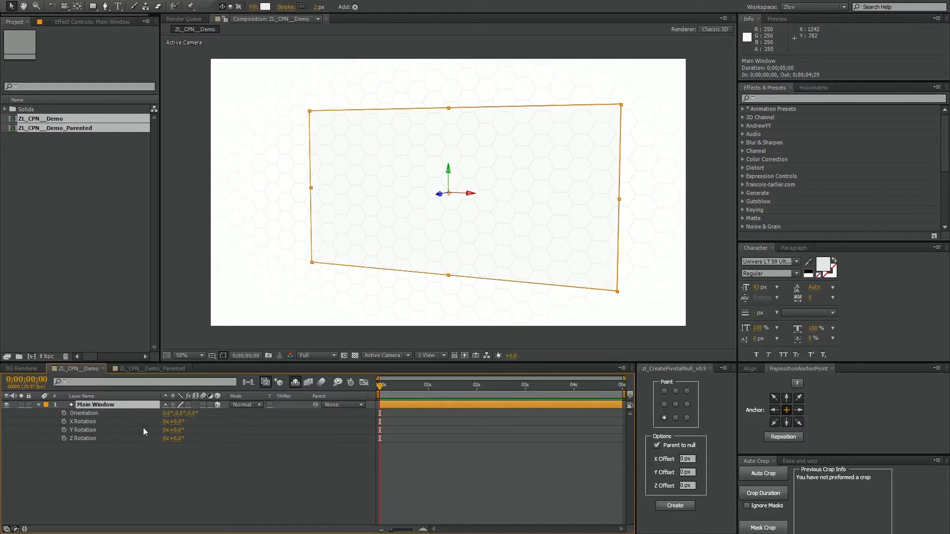
- Create Main Window - Null 5 offset 50, 75, 30 beyond the bottom-left corner, parenting Main Window
click(64, 404)
text(30)
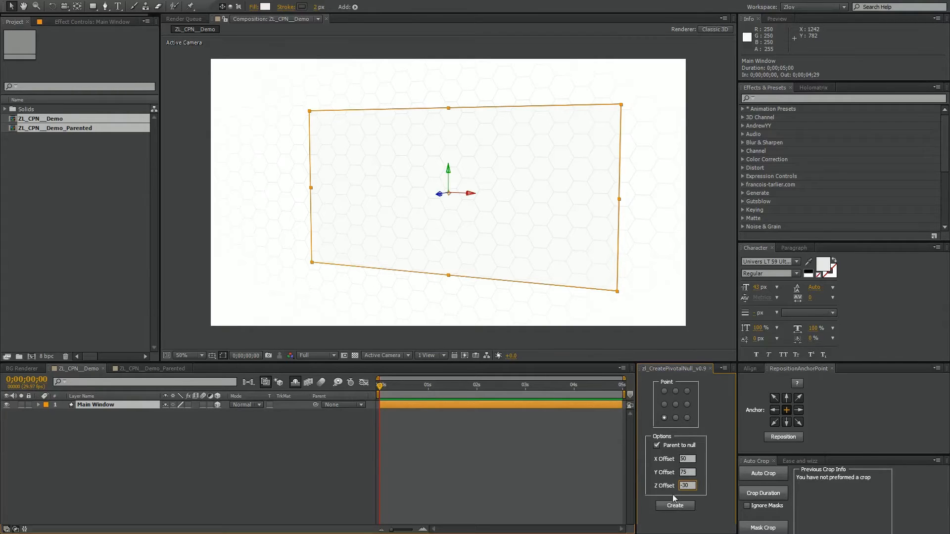
click(674, 505)
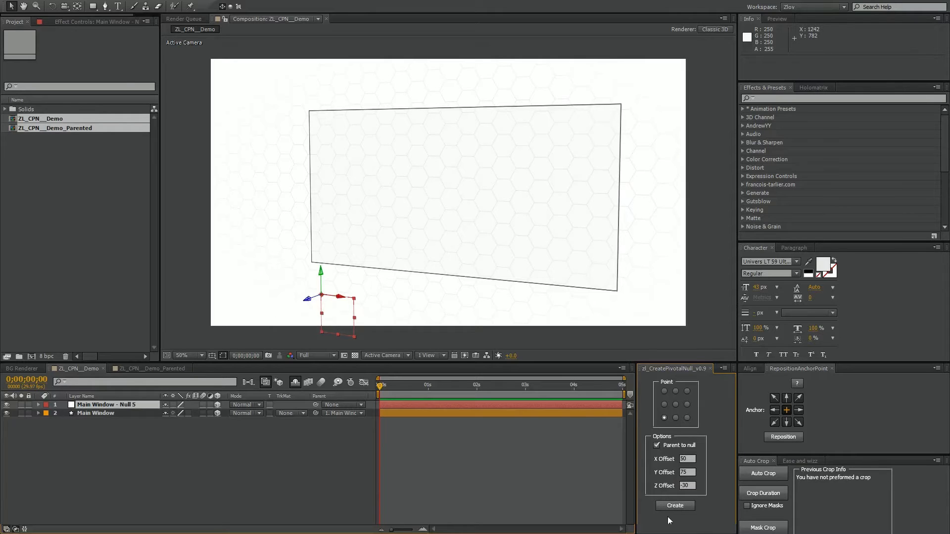
mouse_move(355, 287)
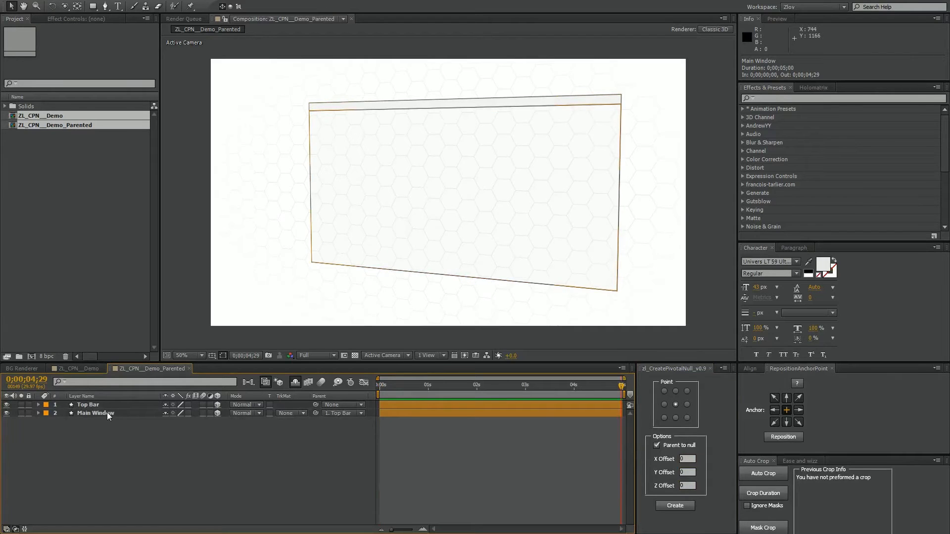
- In ZL_CPN_Demo_Parented, confirm Main Window follows Top Bar and choose the top-centre point with zero offsets
click(95, 413)
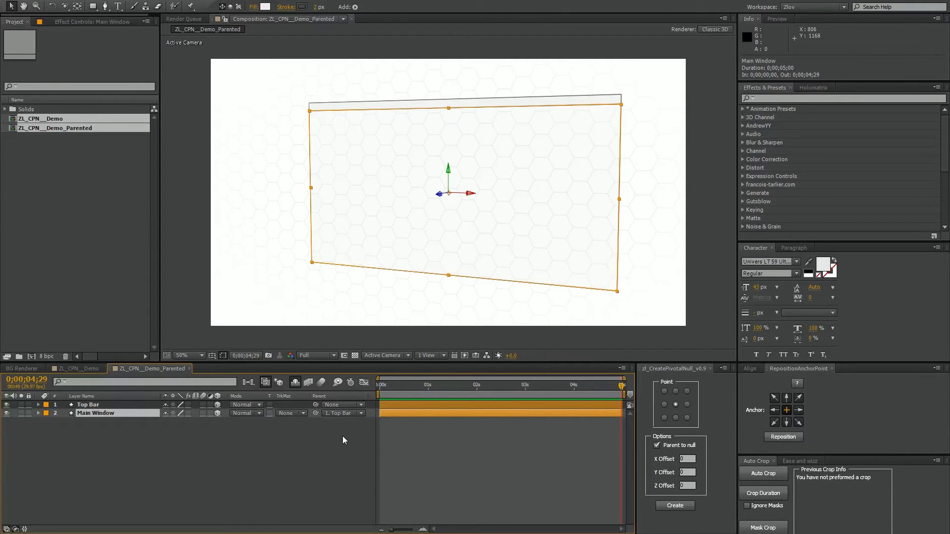
click(88, 405)
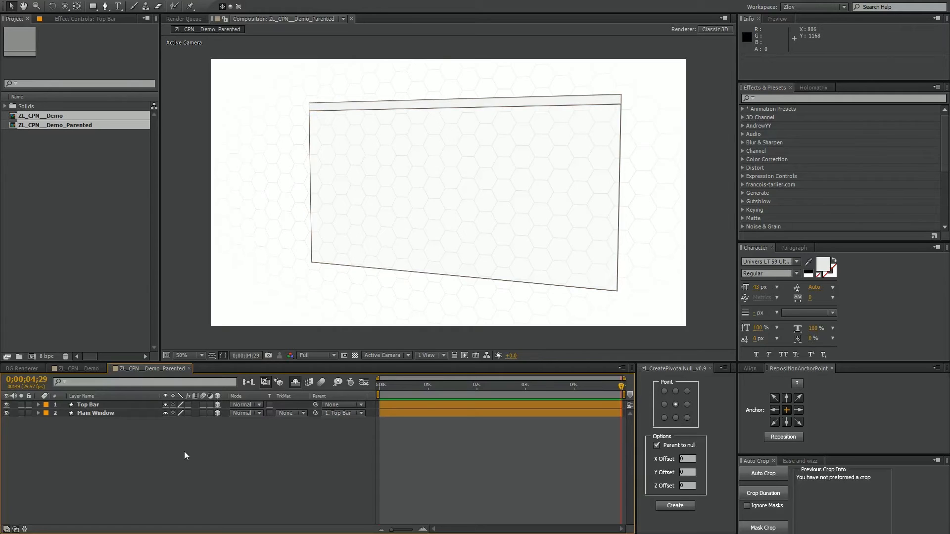
click(95, 414)
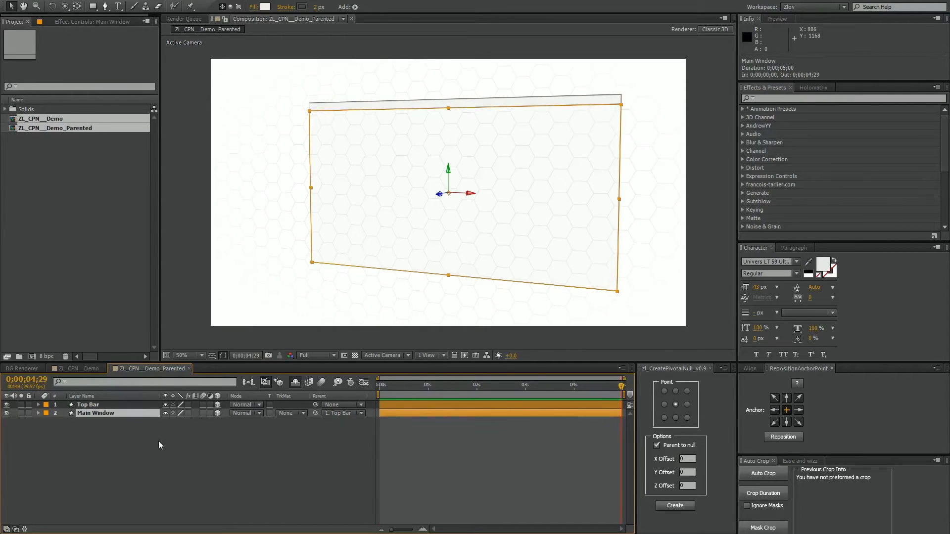
click(88, 404)
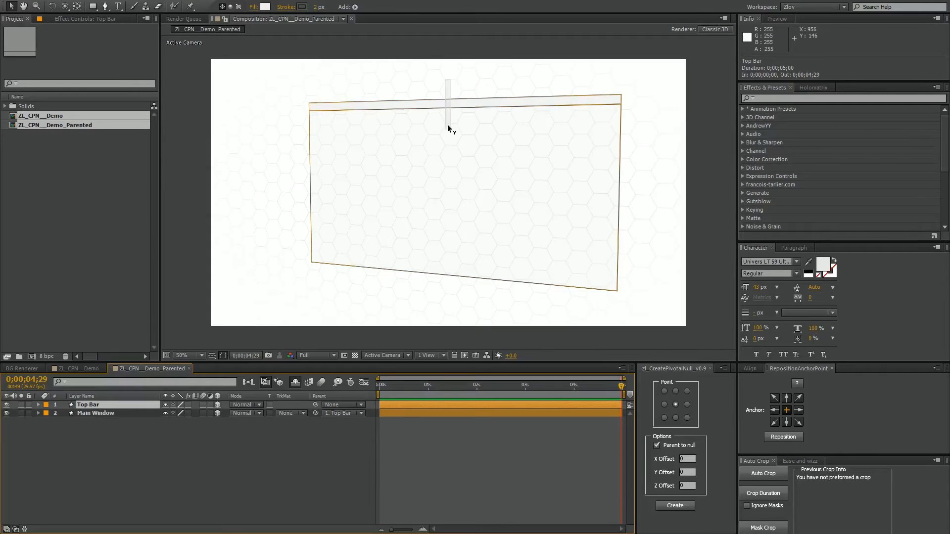
click(448, 115)
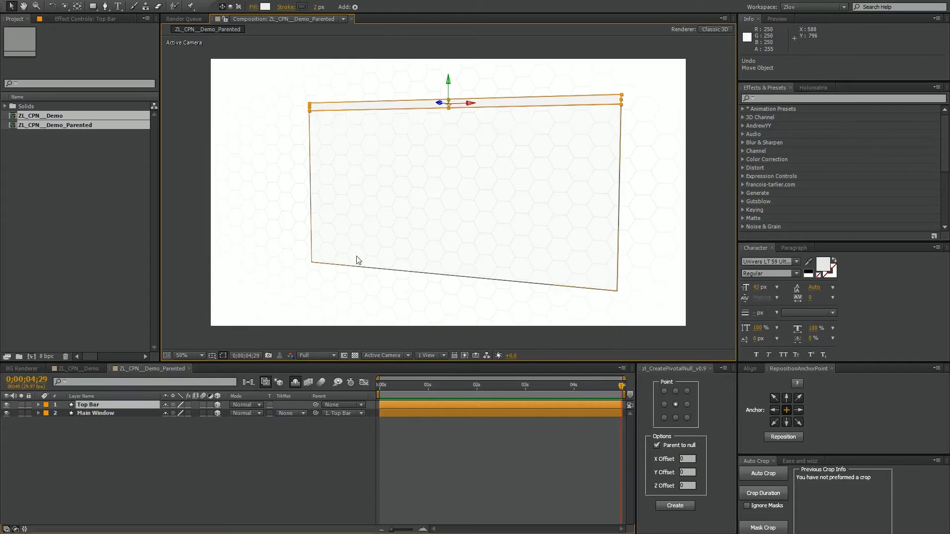
click(95, 413)
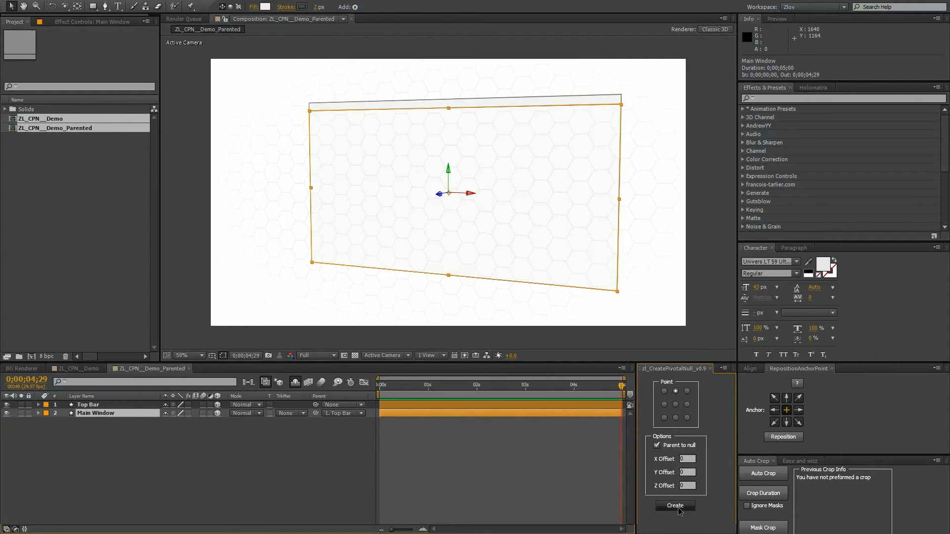
click(673, 506)
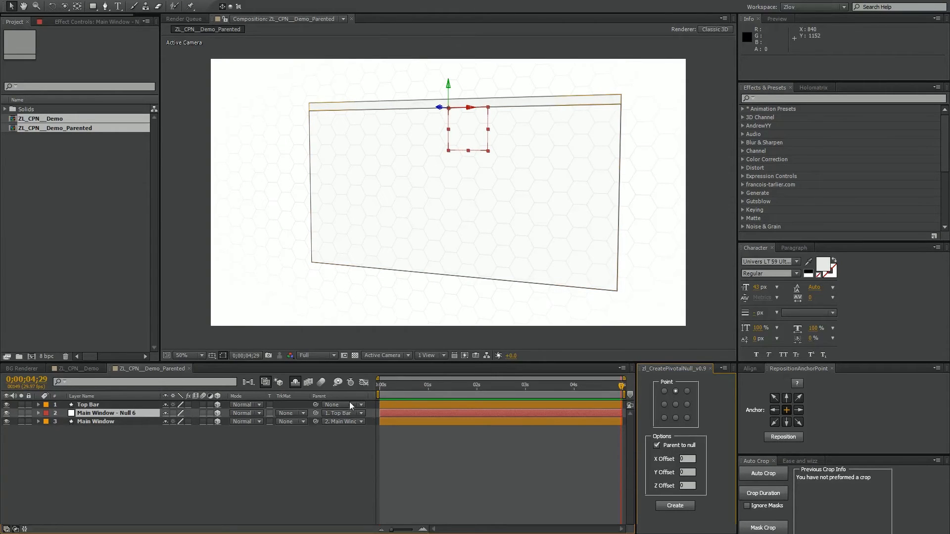
click(94, 422)
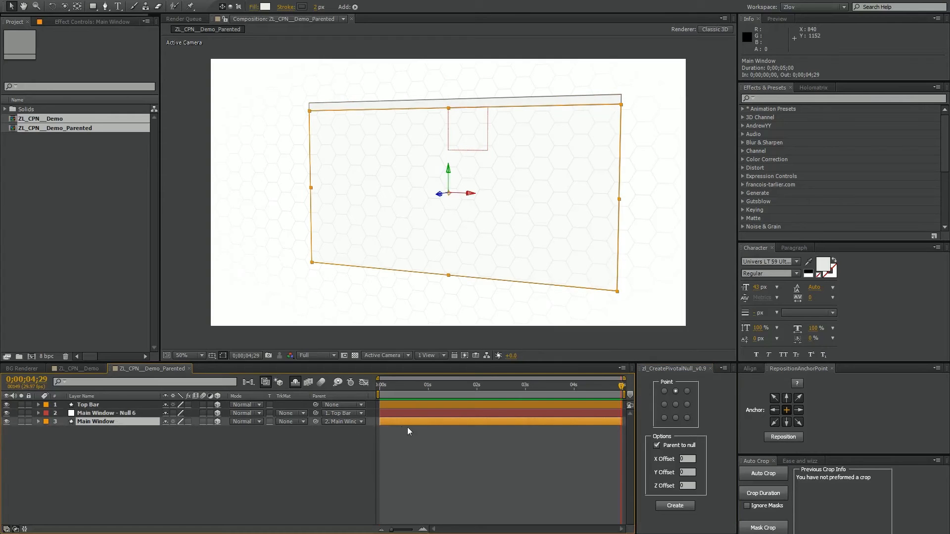
click(103, 412)
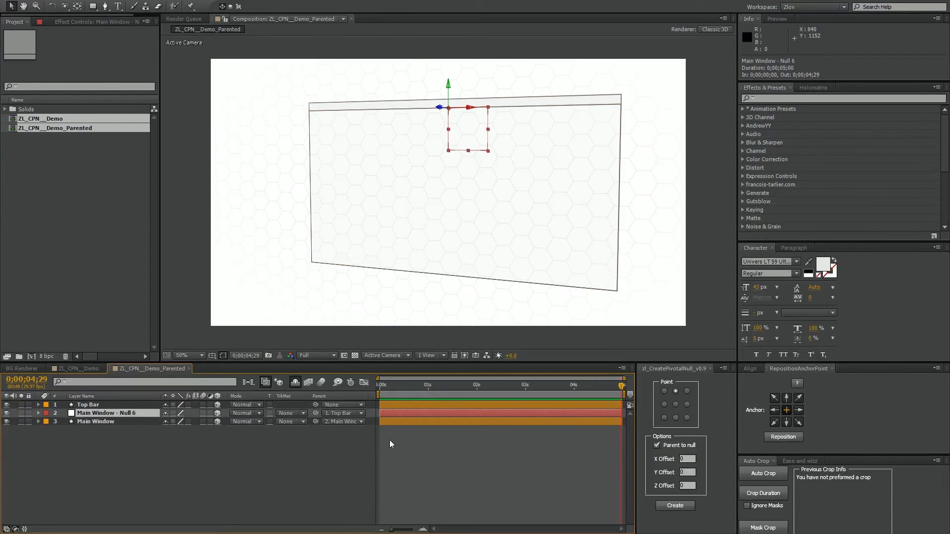
mouse_move(397, 448)
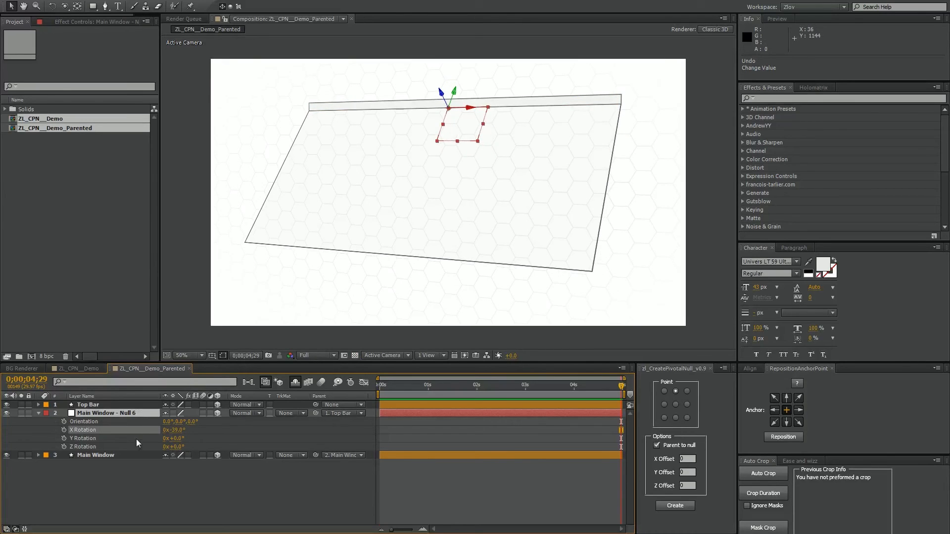
click(90, 405)
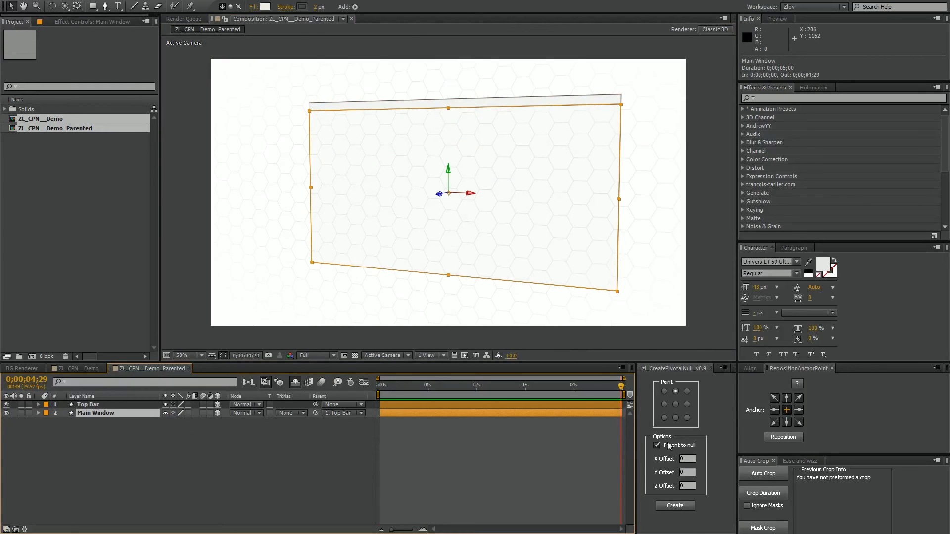
- With Parent to null off, create Main Window - Null 7 at top centre; both layers remain children of Top Bar
click(657, 444)
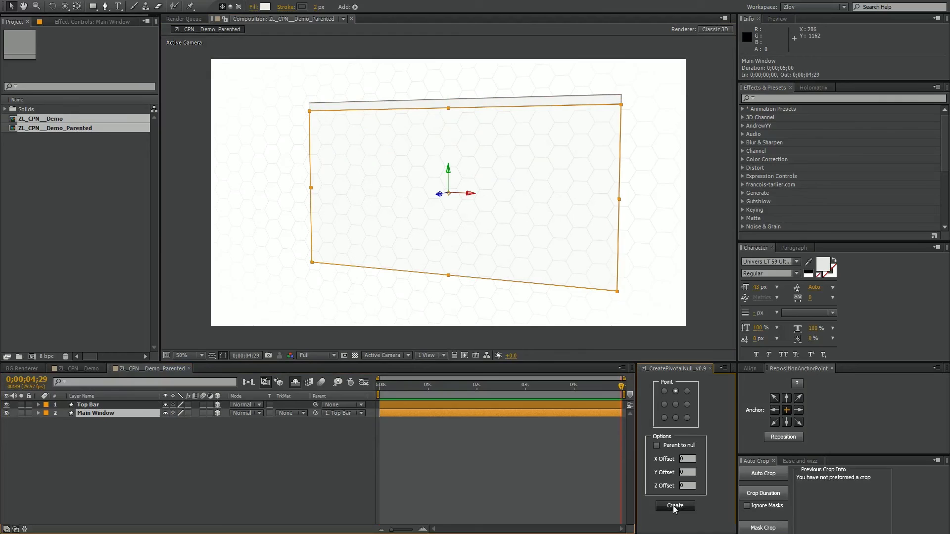
click(674, 506)
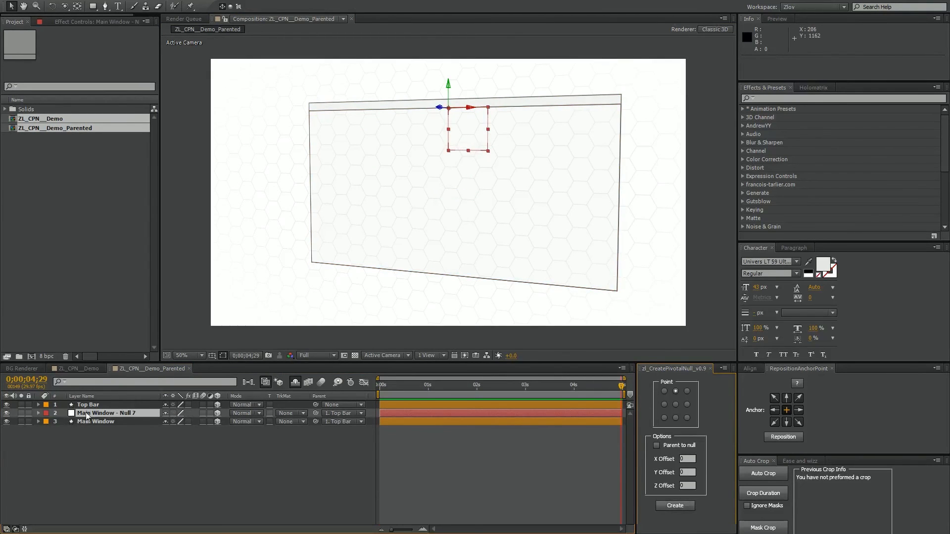
click(112, 412)
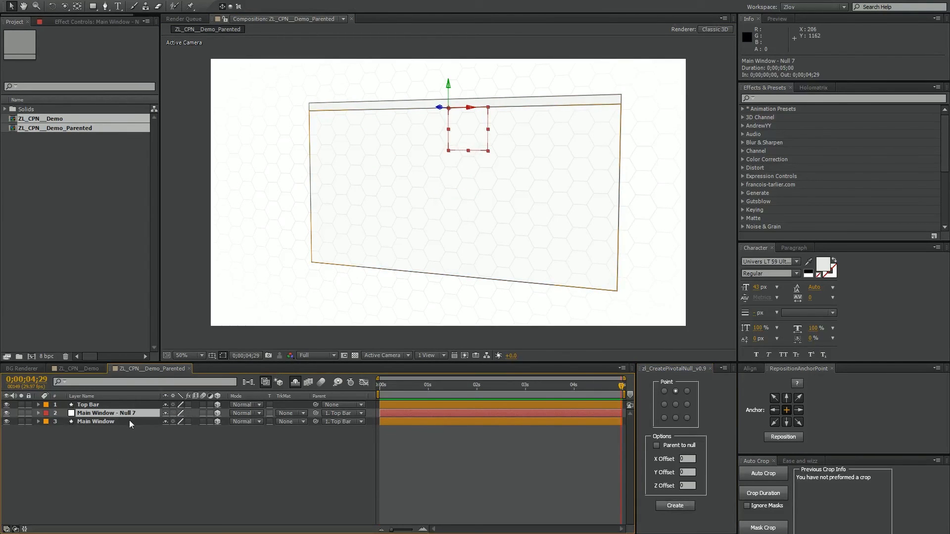
click(38, 414)
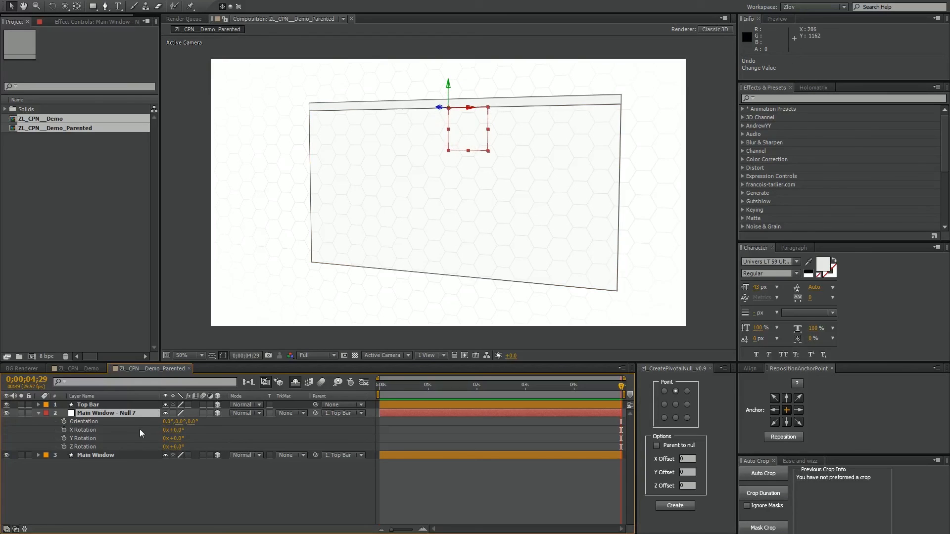
click(39, 412)
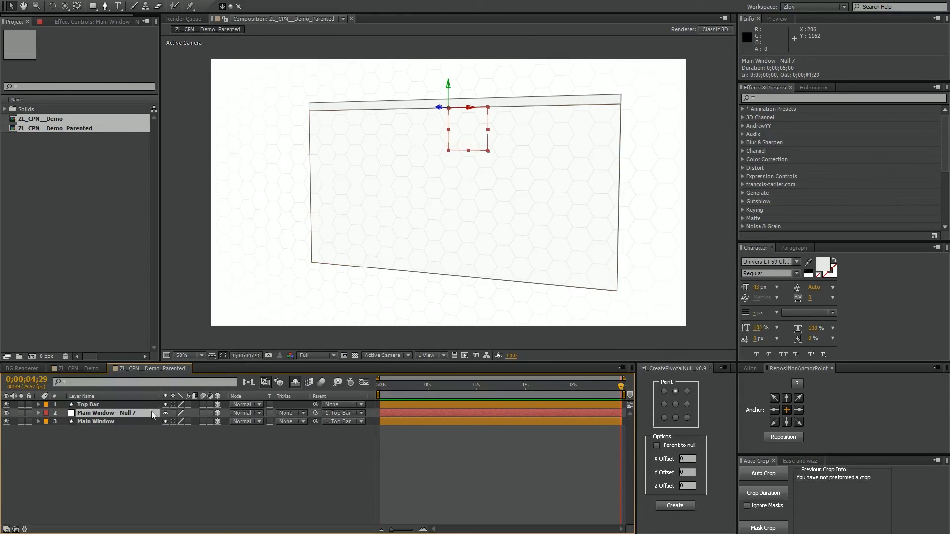
mouse_move(491, 502)
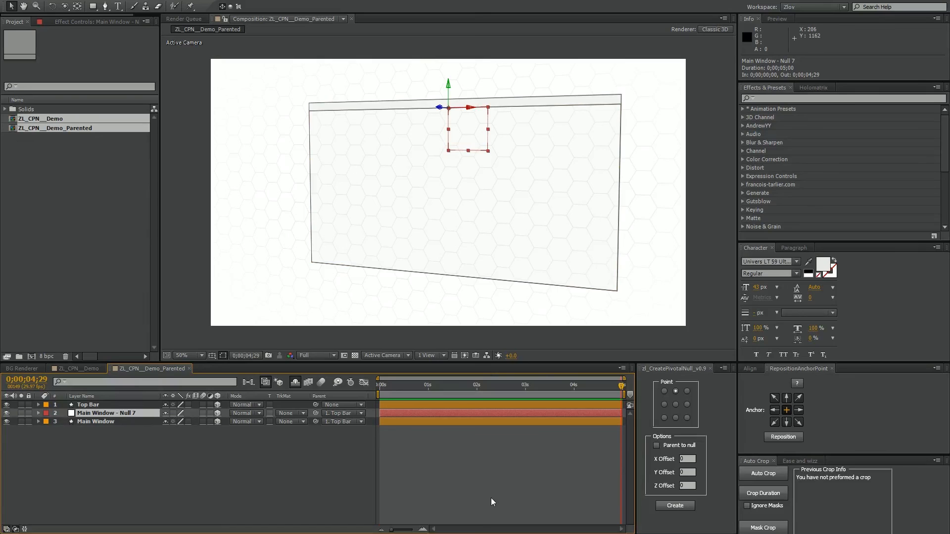